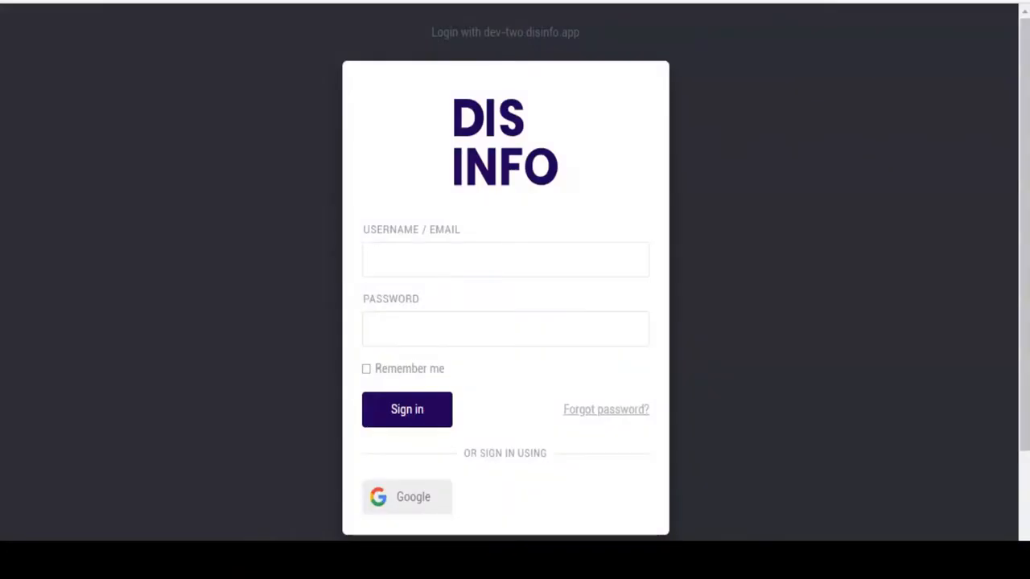
- Sign in to CDR Link with a Google account to reach the DisInfo dashboard
click(407, 496)
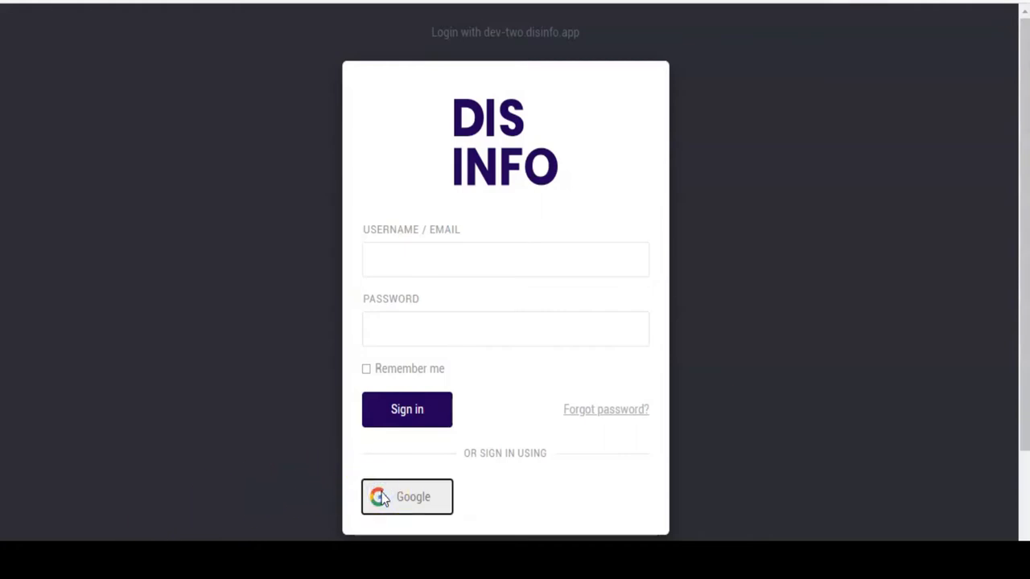
click(406, 497)
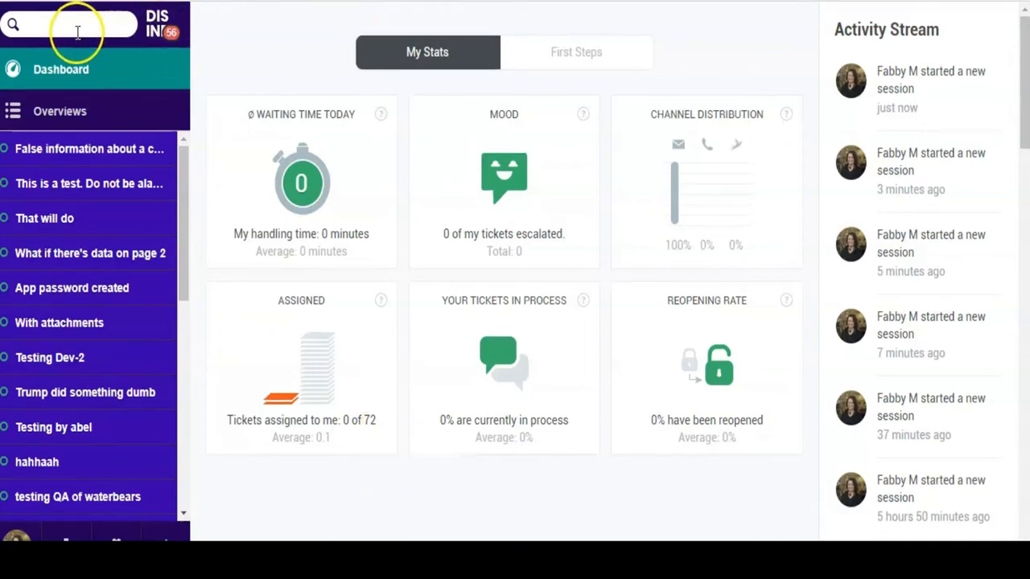
- Search the helpdesk for 'test' to list the 11 matching tickets
click(68, 25)
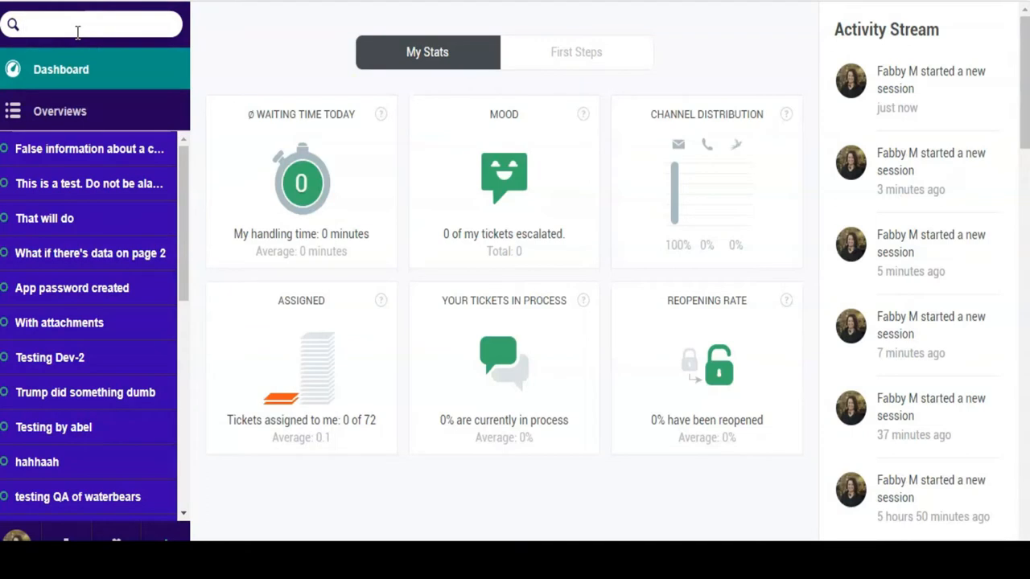
text(test)
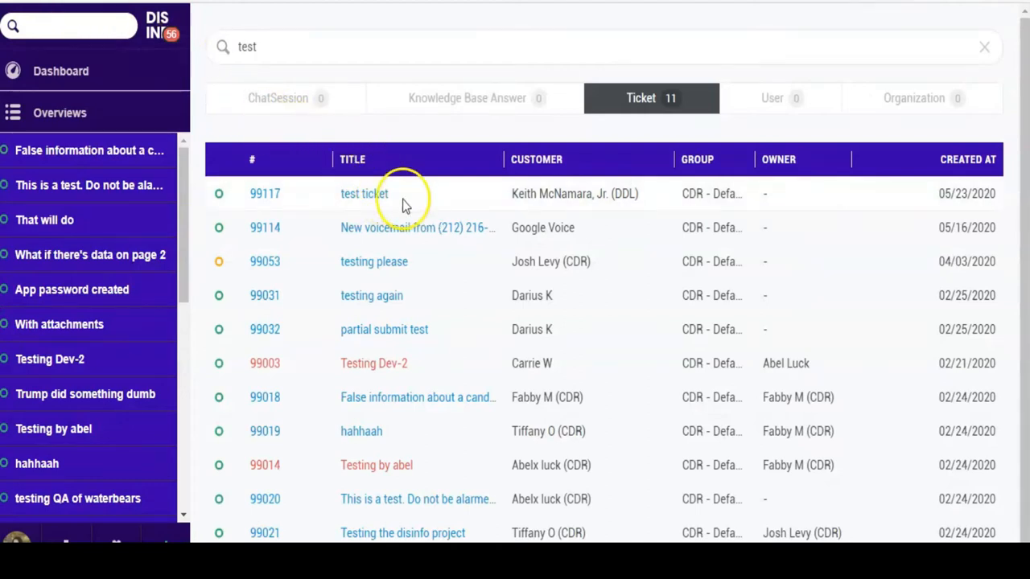
mouse_move(954, 217)
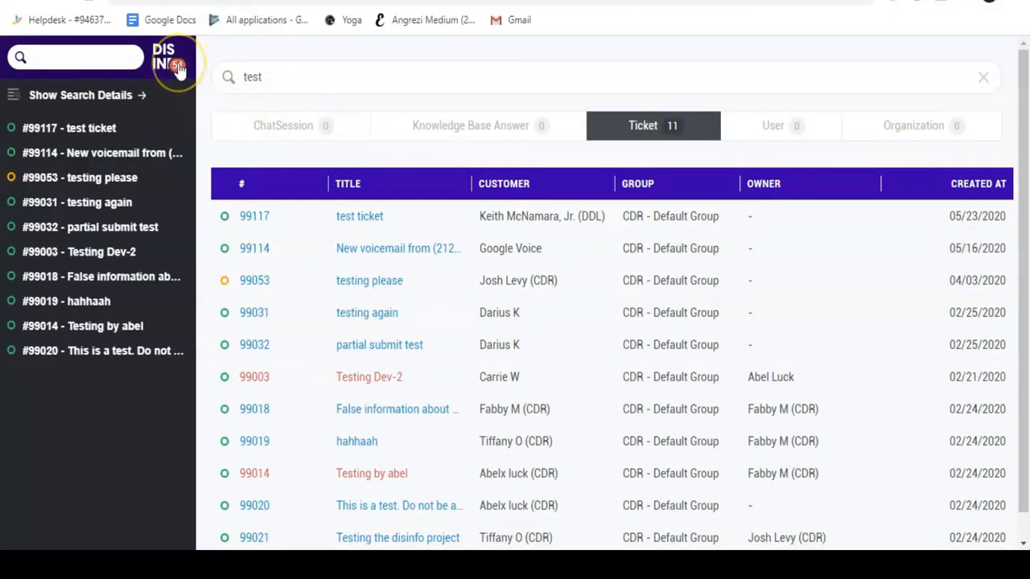
- Leave the 'test' search results, restore the navigation sidebar and return to the Dashboard
click(177, 64)
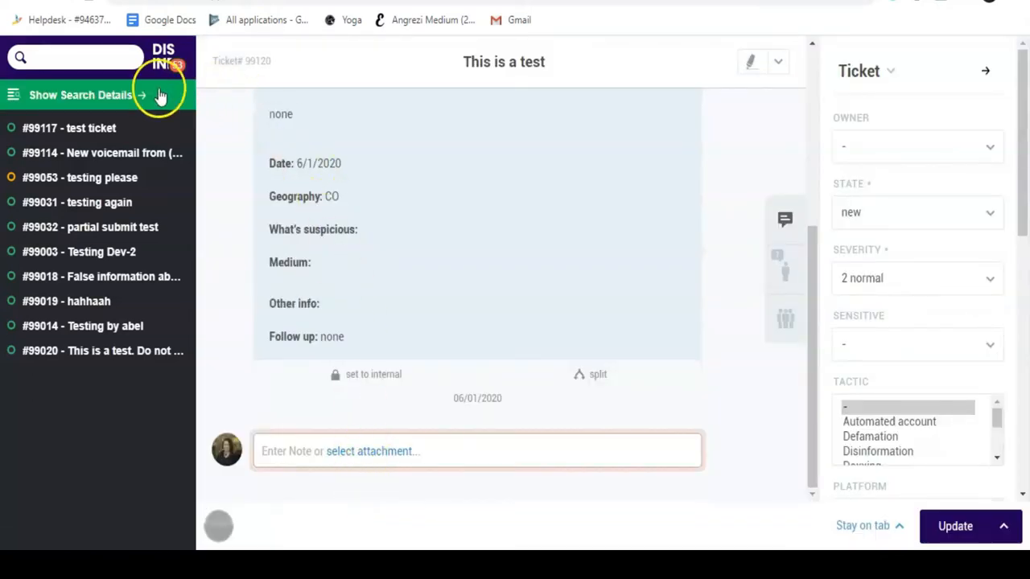
click(80, 95)
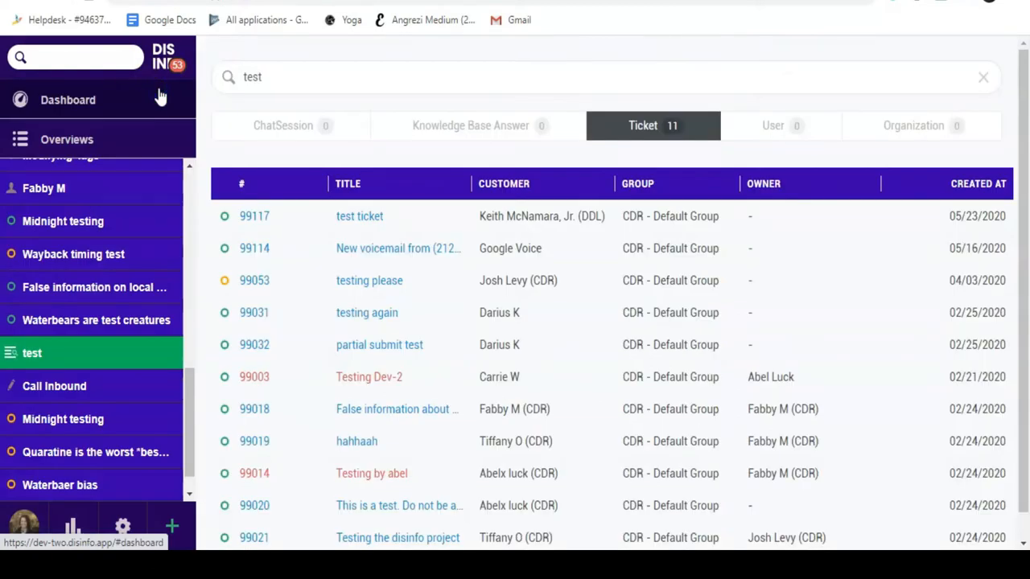
click(67, 99)
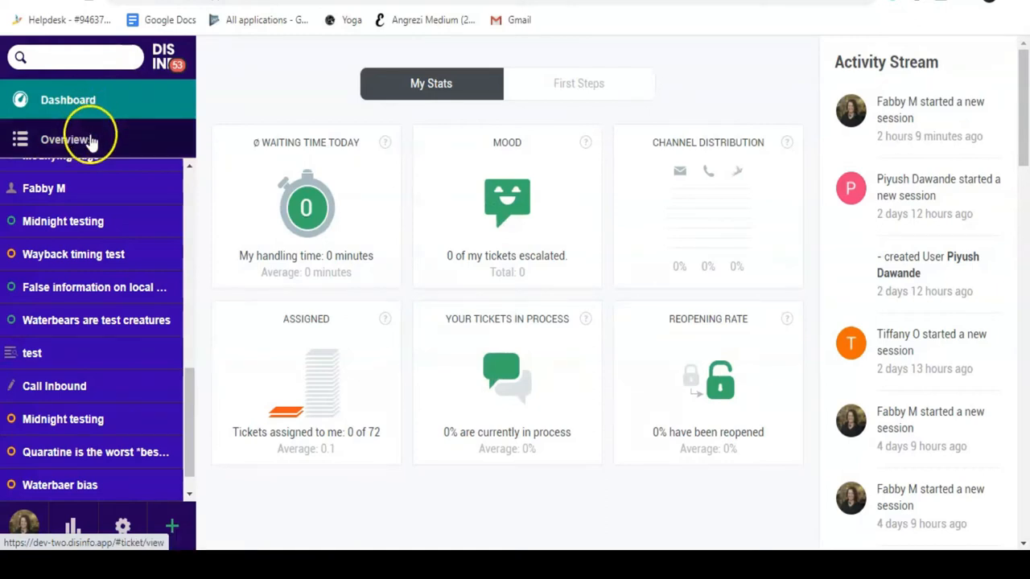
- Browse the Ready for Review, All Sensitive Tickets and Test Tickets overviews, scrolling the ticket list
click(63, 139)
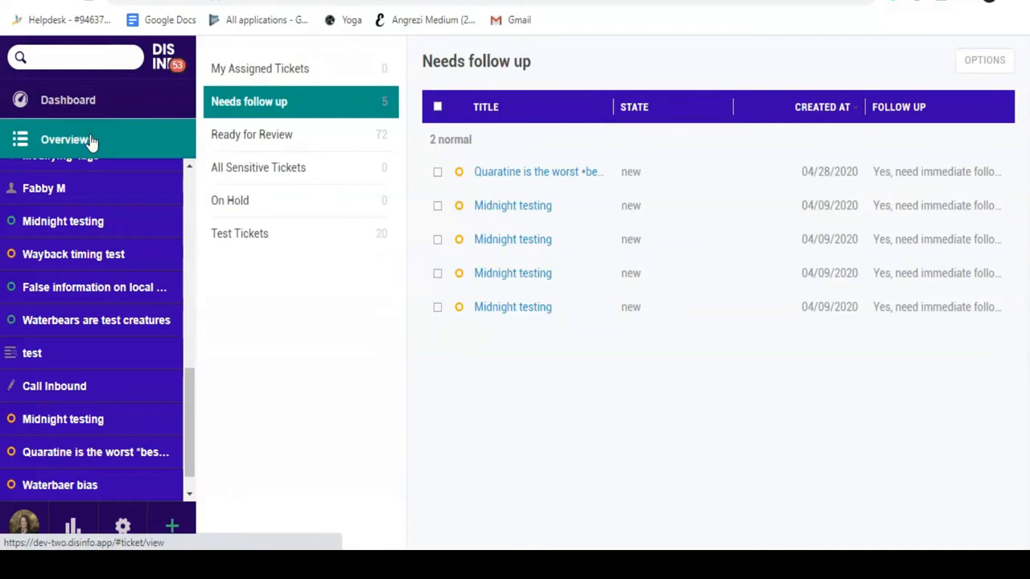
mouse_move(297, 134)
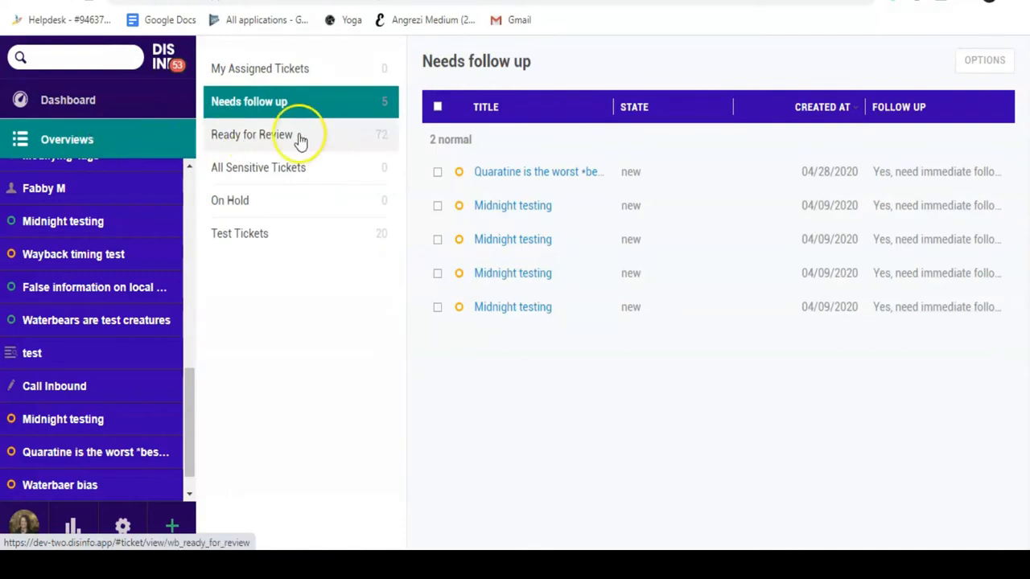
click(251, 134)
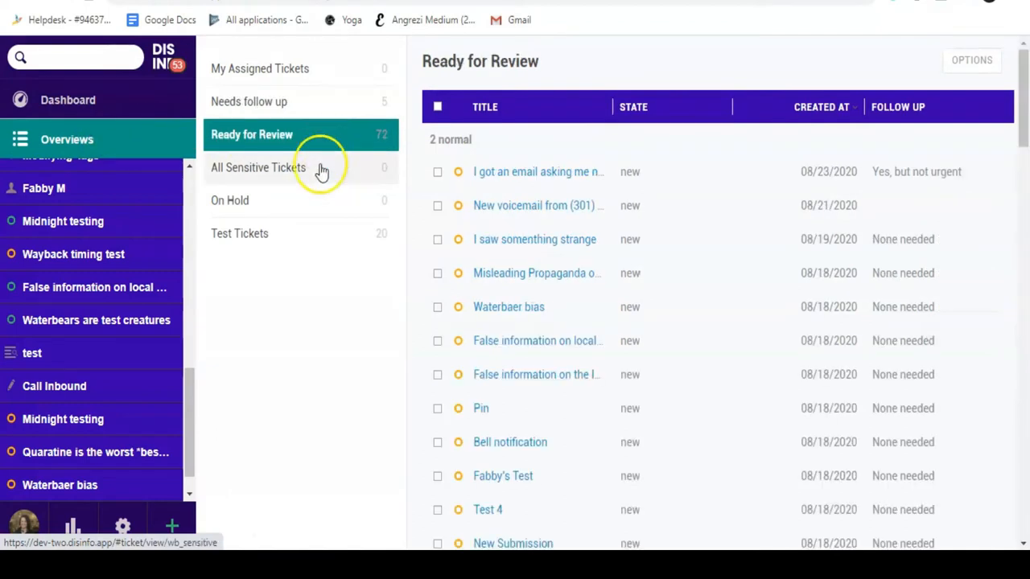
click(259, 167)
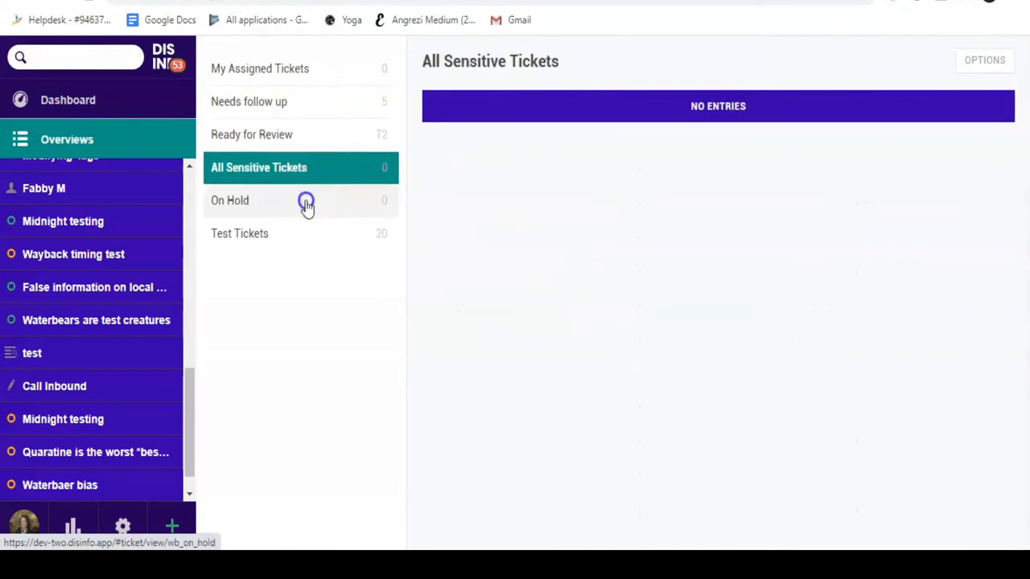
click(239, 233)
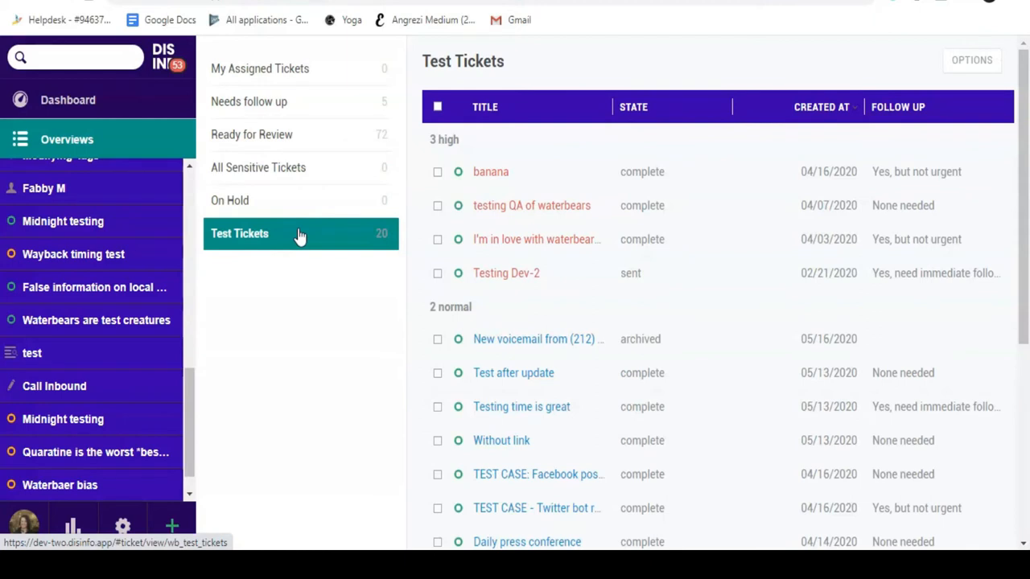
scroll(down, 3)
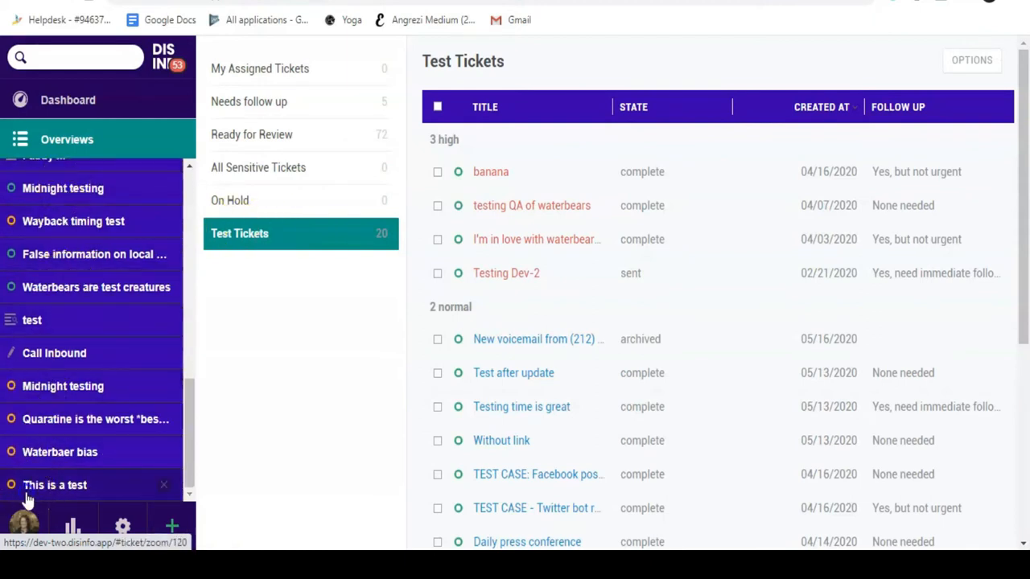
- Reopen the 'This is a test' ticket, open the profile menu, then open Reporting
click(55, 485)
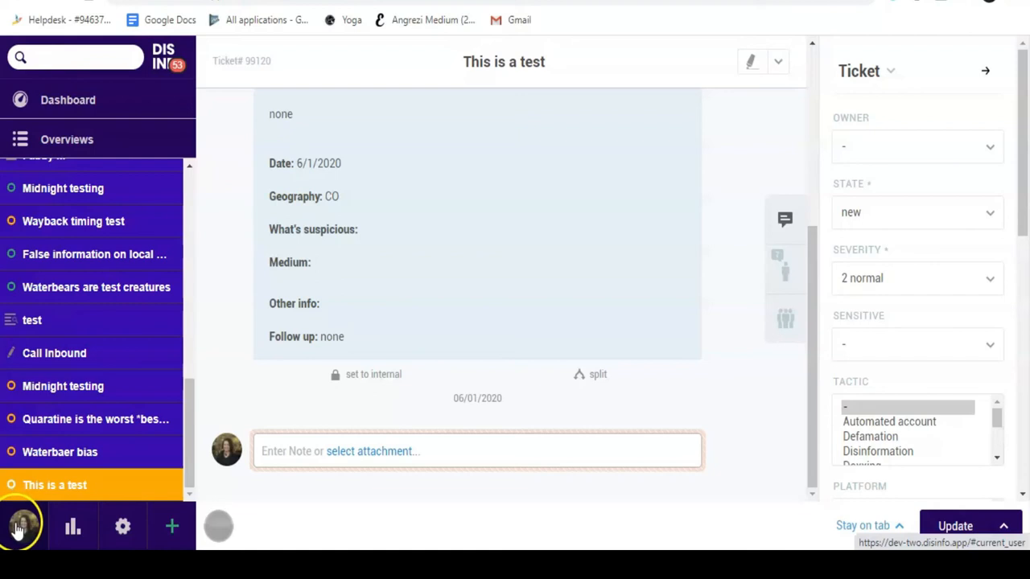
click(21, 526)
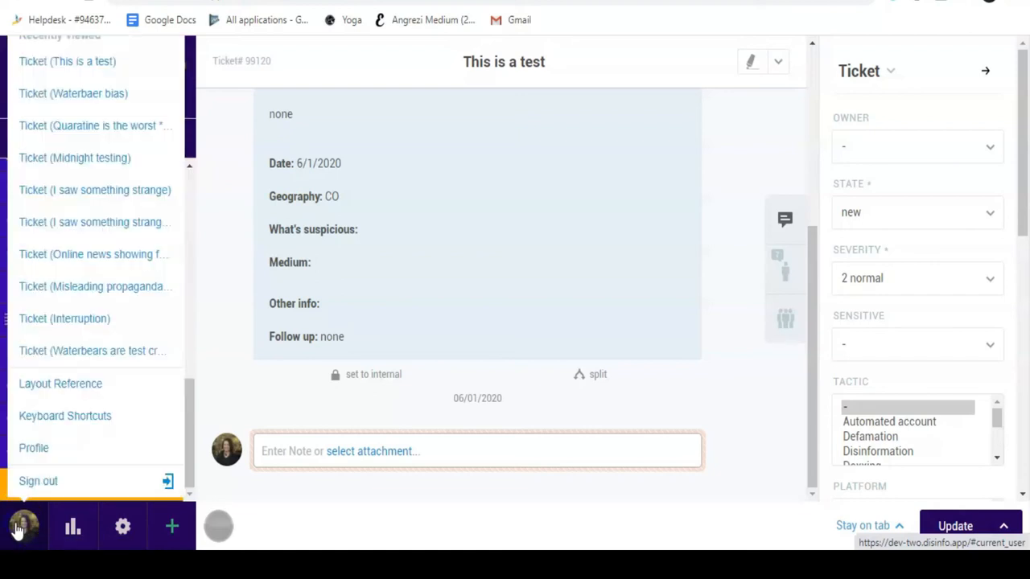
mouse_move(52, 351)
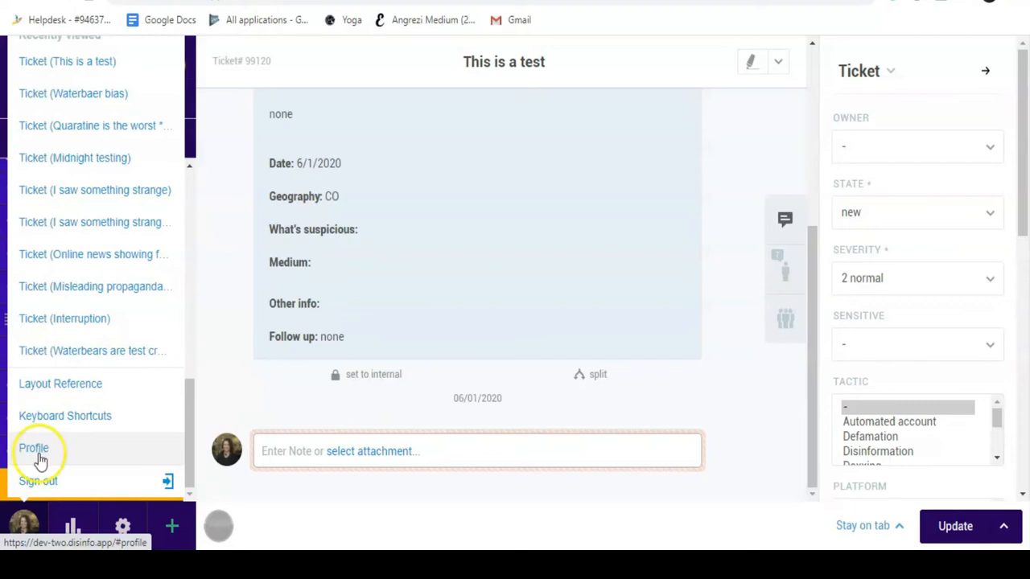
mouse_move(38, 481)
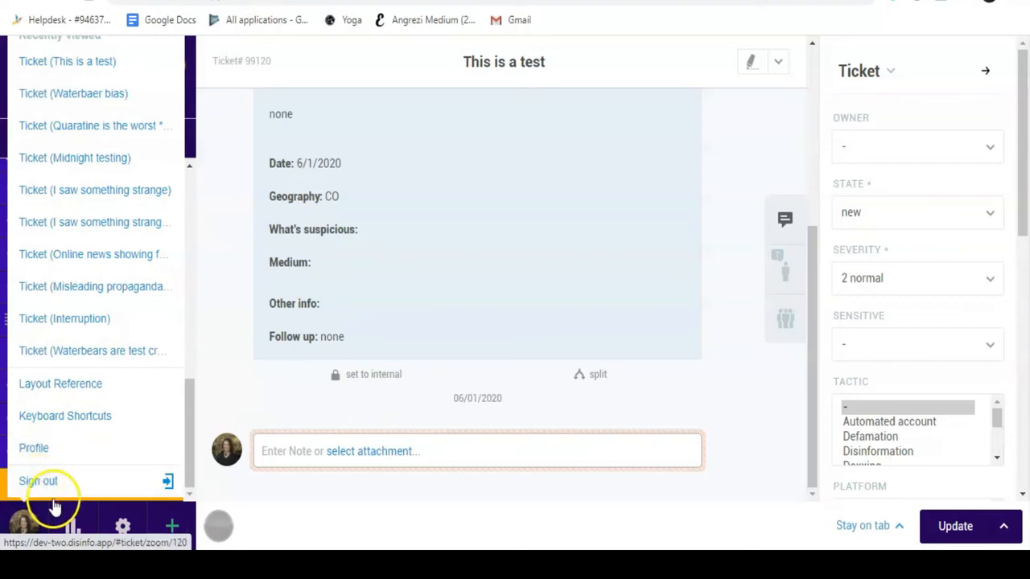
click(74, 527)
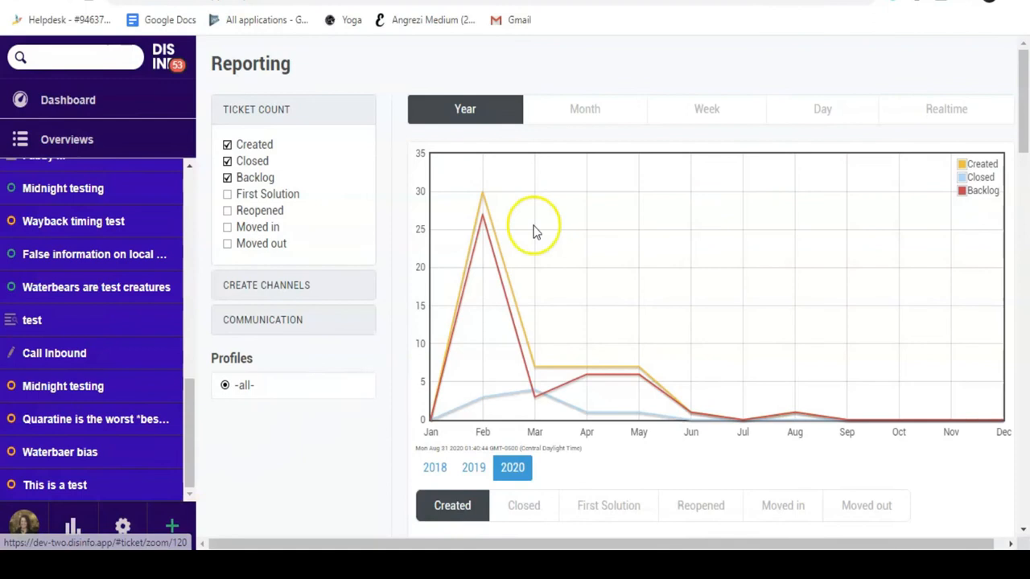
- Toggle the report chart between Month and Year, scroll down, then return to the Dashboard
click(580, 109)
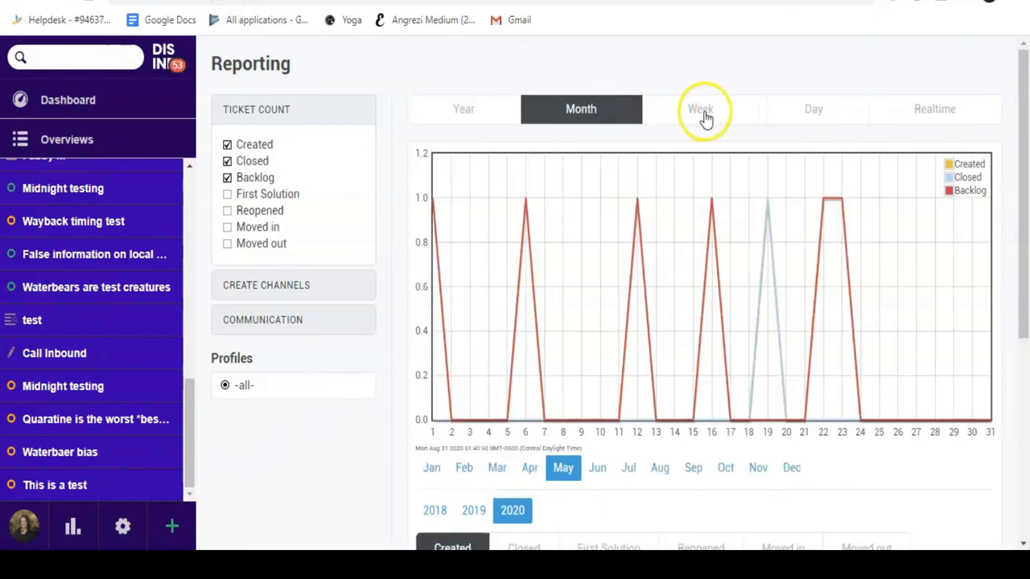
click(464, 109)
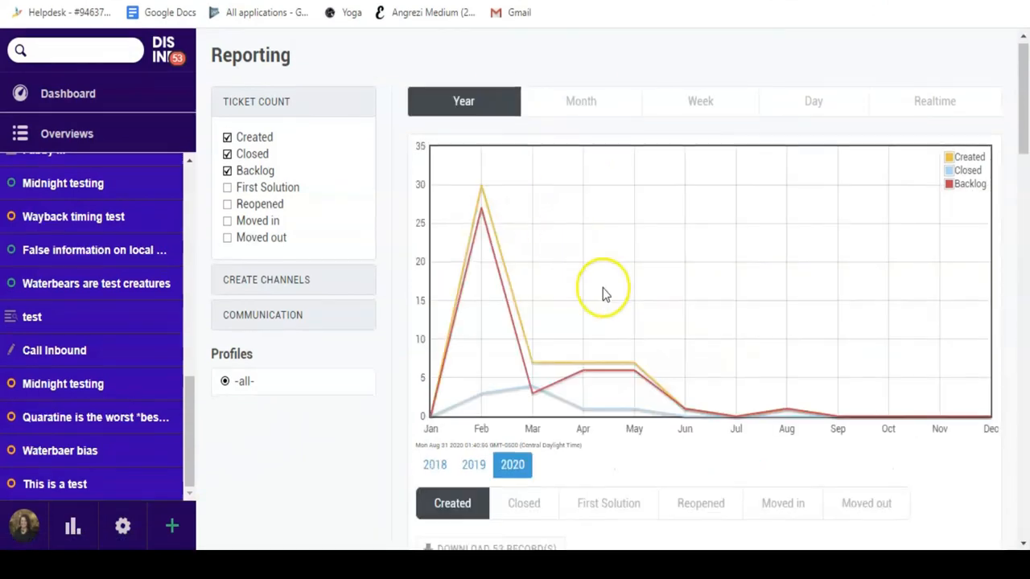
scroll(down, 3)
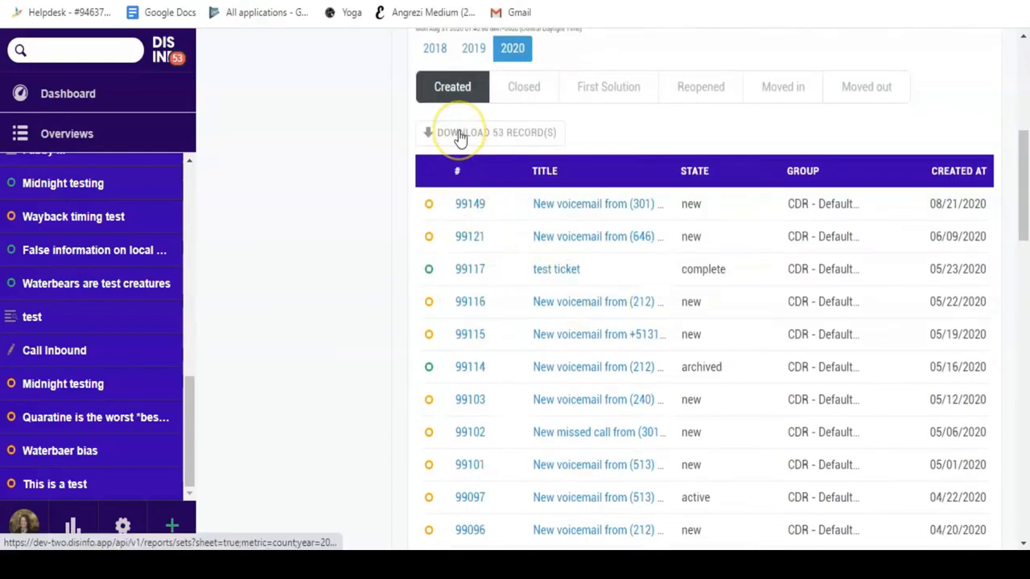
click(67, 93)
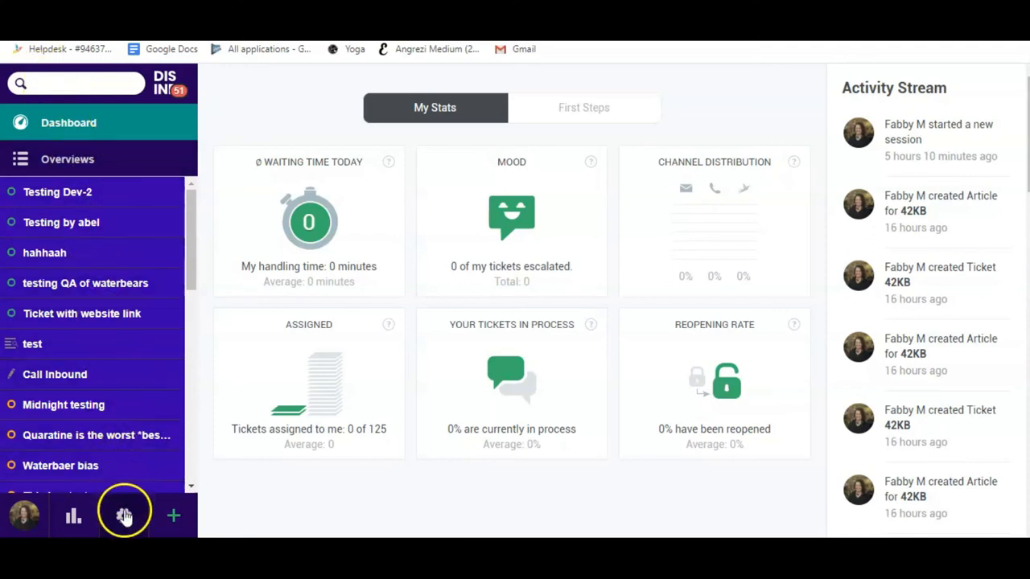
click(125, 515)
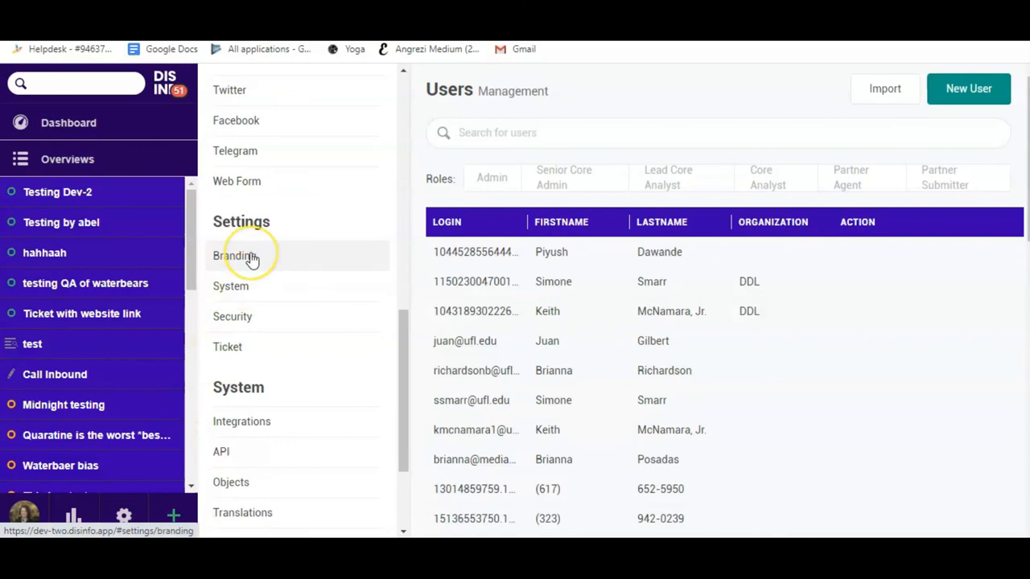
click(235, 255)
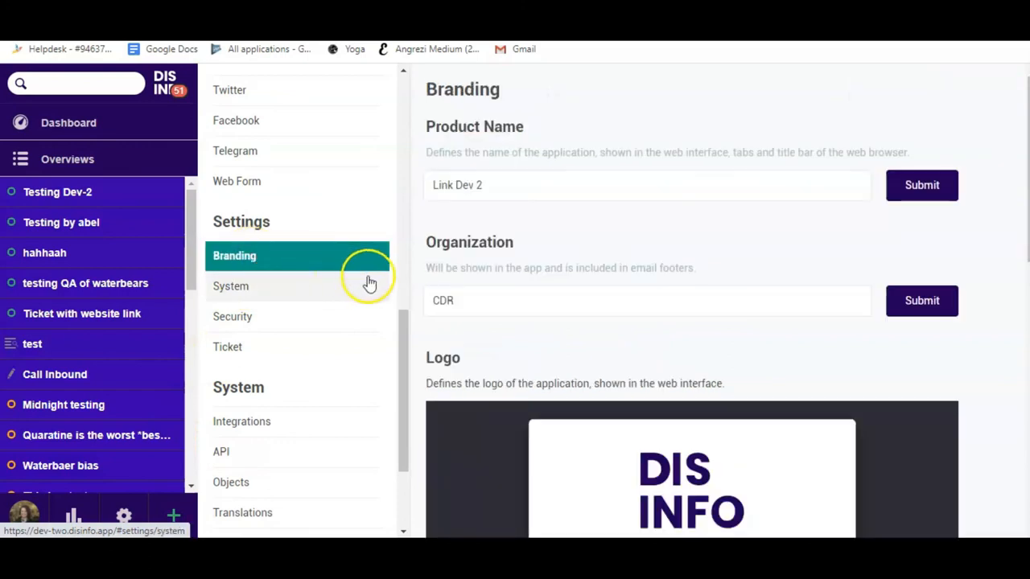
scroll(down, 3)
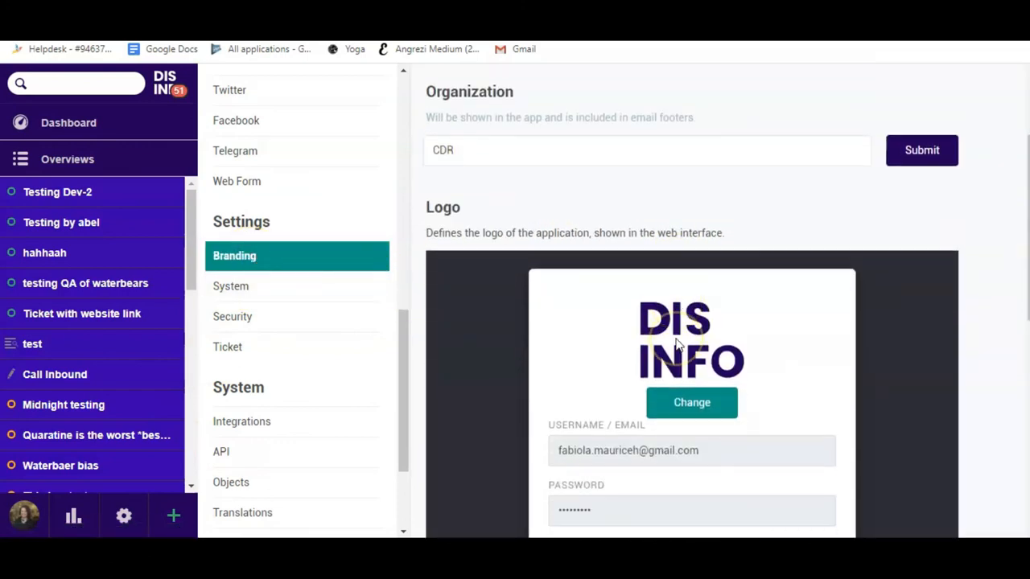
scroll(down, 3)
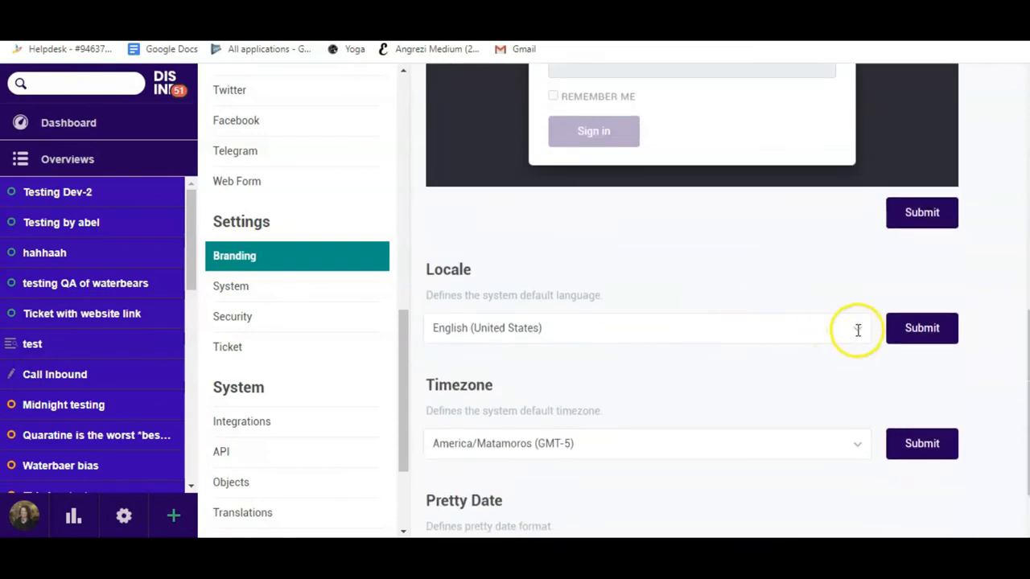
click(646, 328)
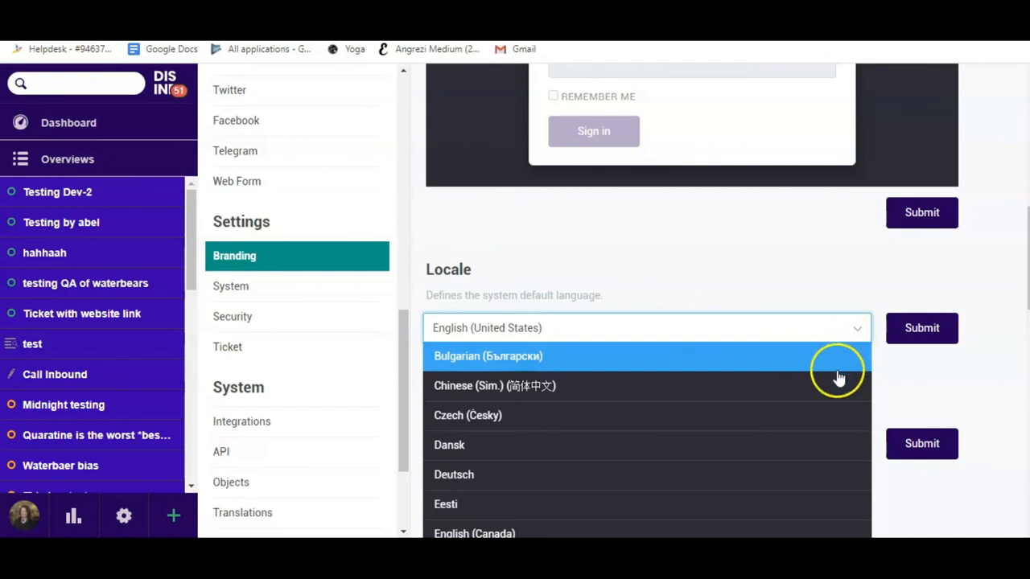
click(454, 474)
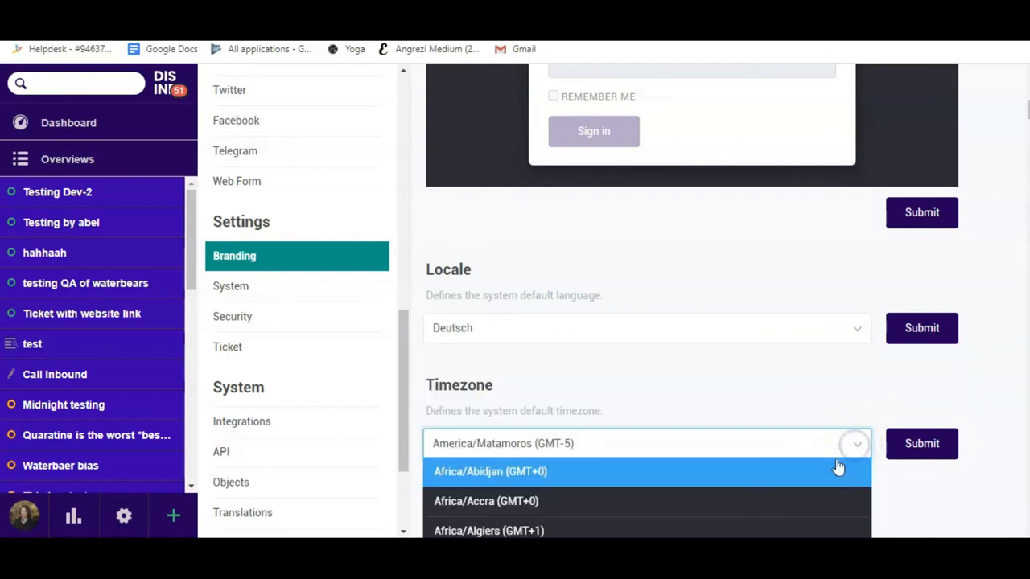
click(68, 123)
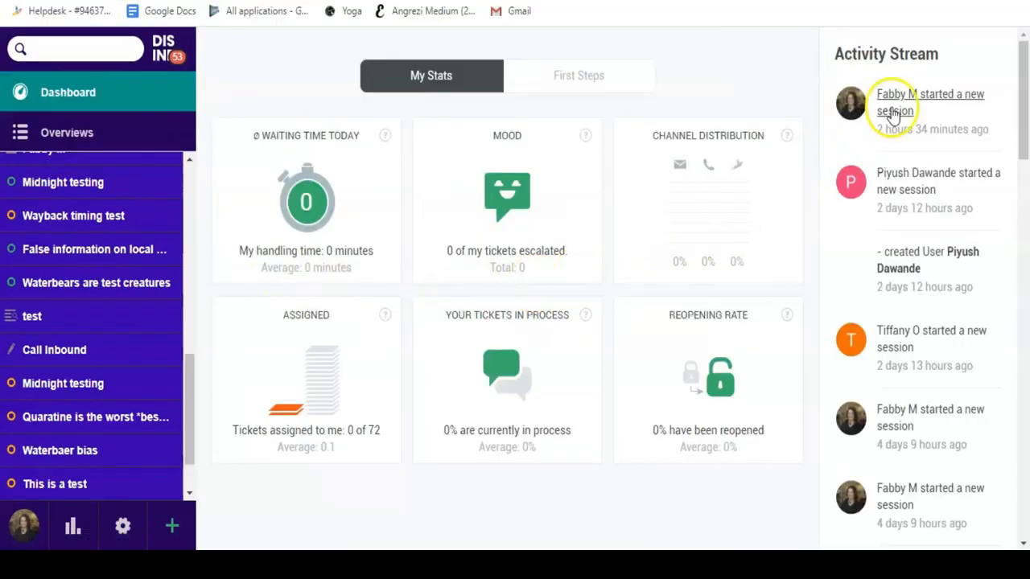
scroll(down, 3)
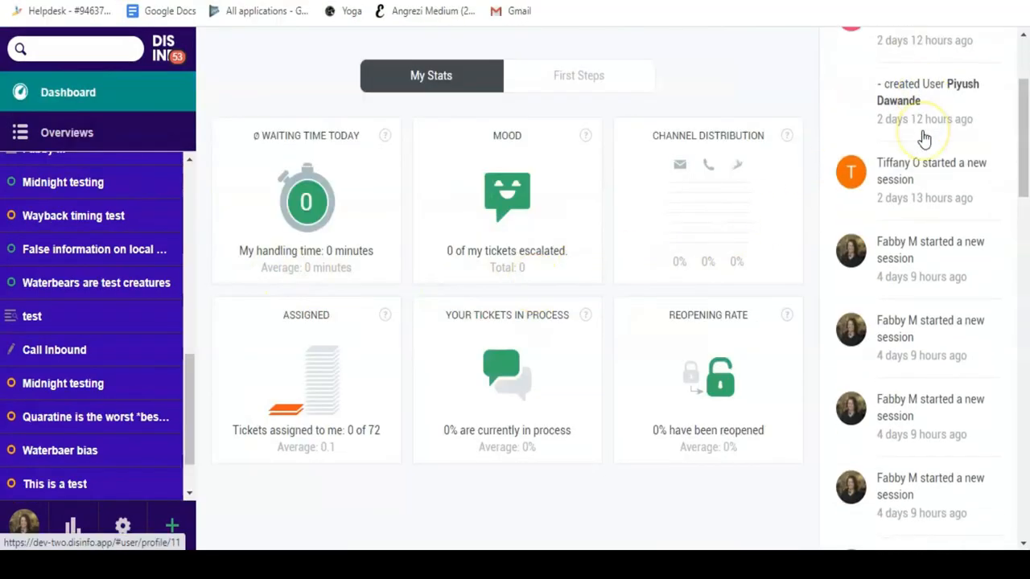
scroll(down, 3)
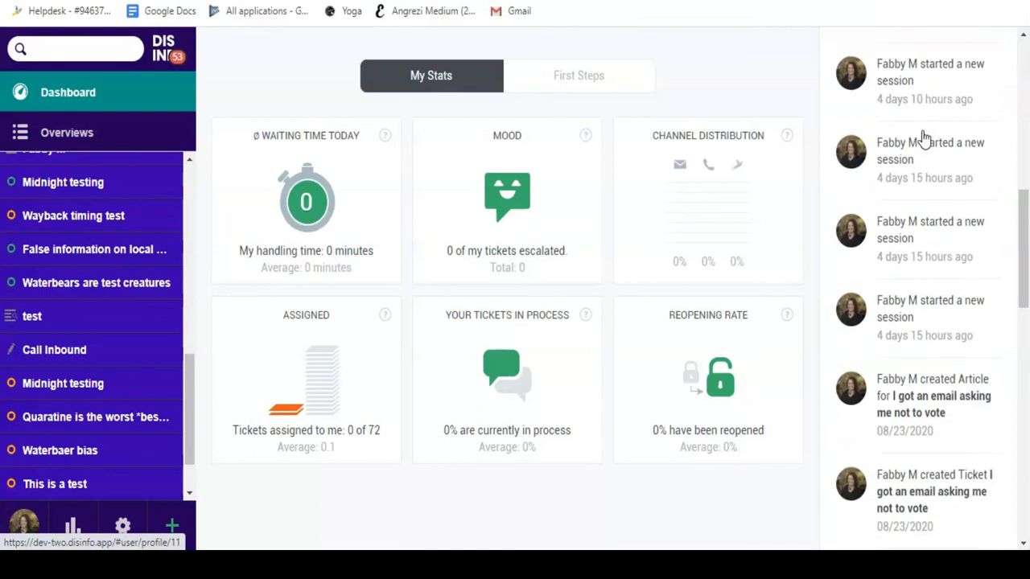